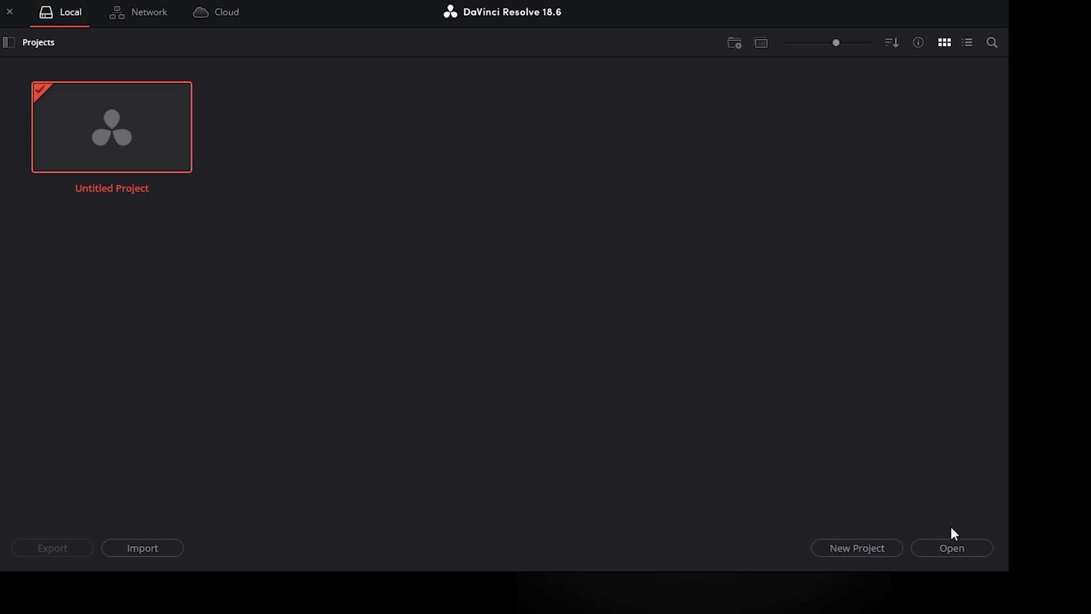
{"action": "mouse_move", "coordinate": [856, 547]}
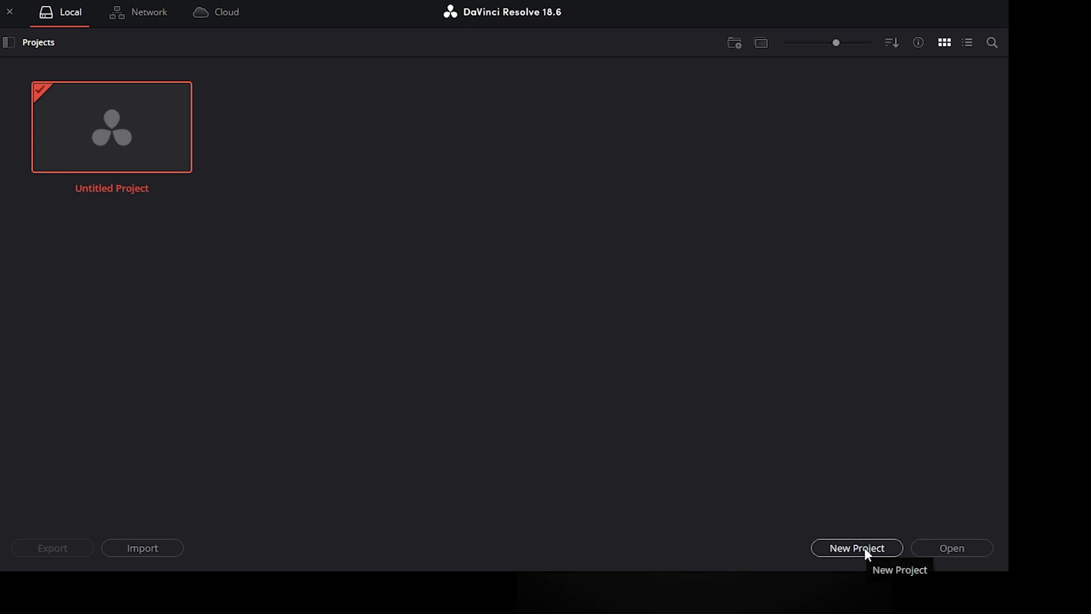
Step: Create and open a new project named PREMIERE-davinci_bvcco
{"action": "left_click", "coordinate": [856, 548]}
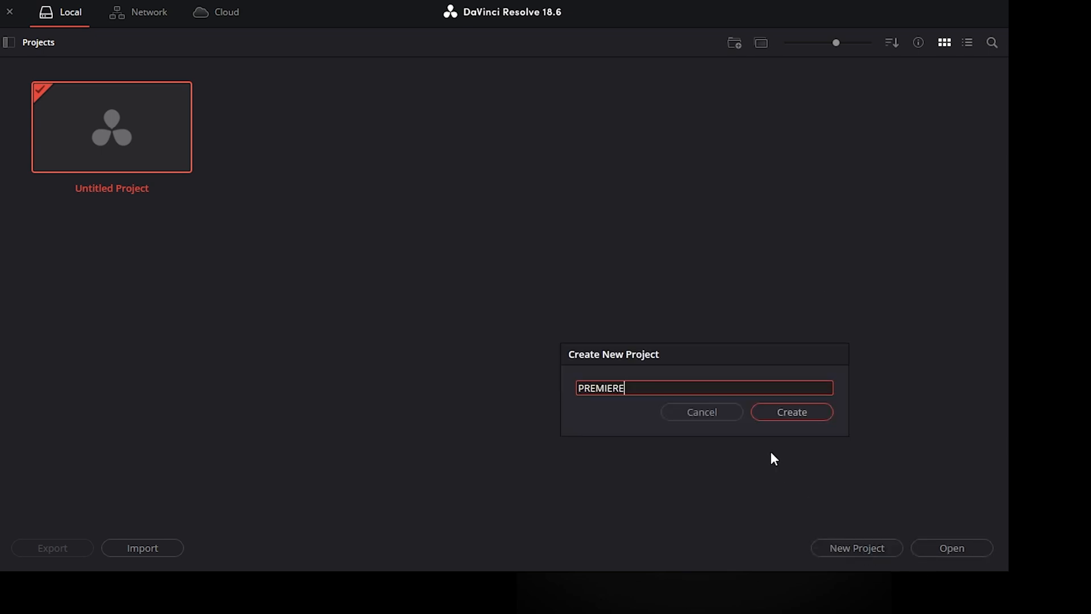
{"action": "left_click", "coordinate": [791, 411]}
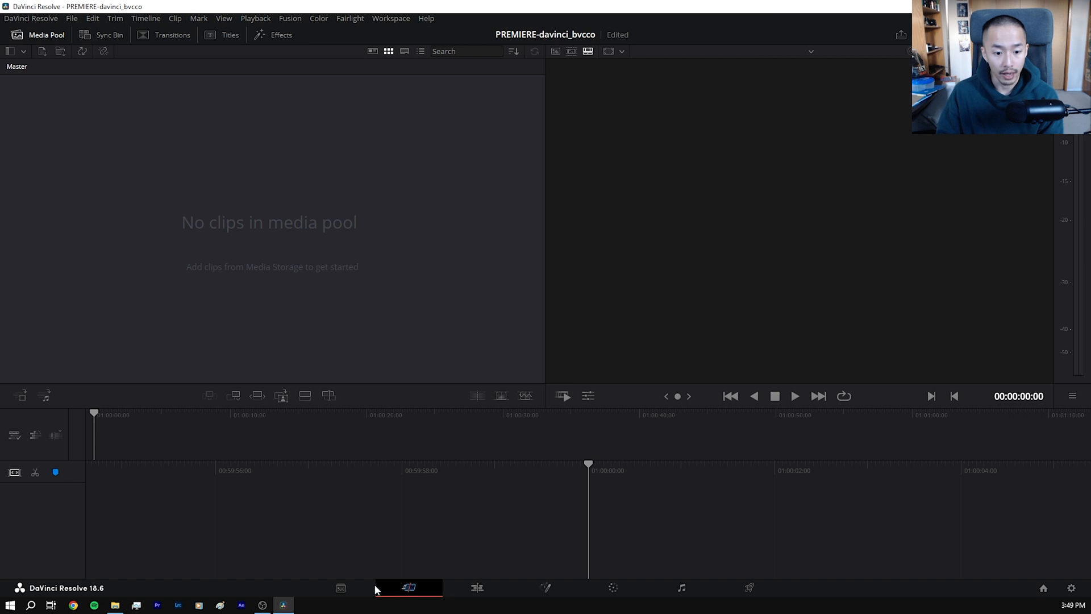
Step: Add the clip folder to Media Storage and browse the BV2_1050 and BV2_1051 clips
{"action": "left_click", "coordinate": [341, 587]}
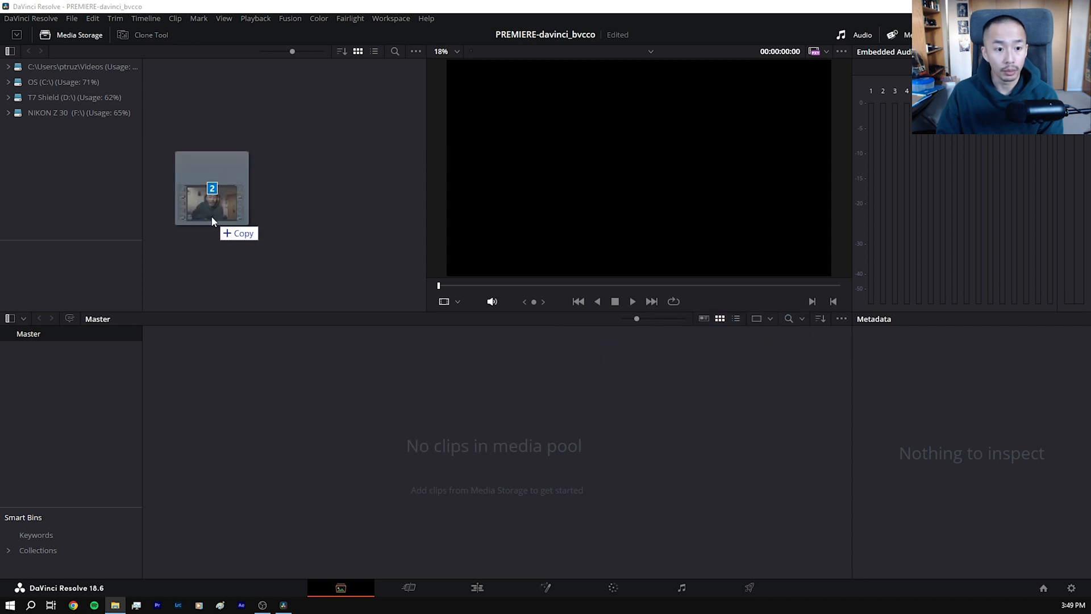
{"action": "left_click_drag", "start_coordinate": [211, 188], "coordinate": [278, 250]}
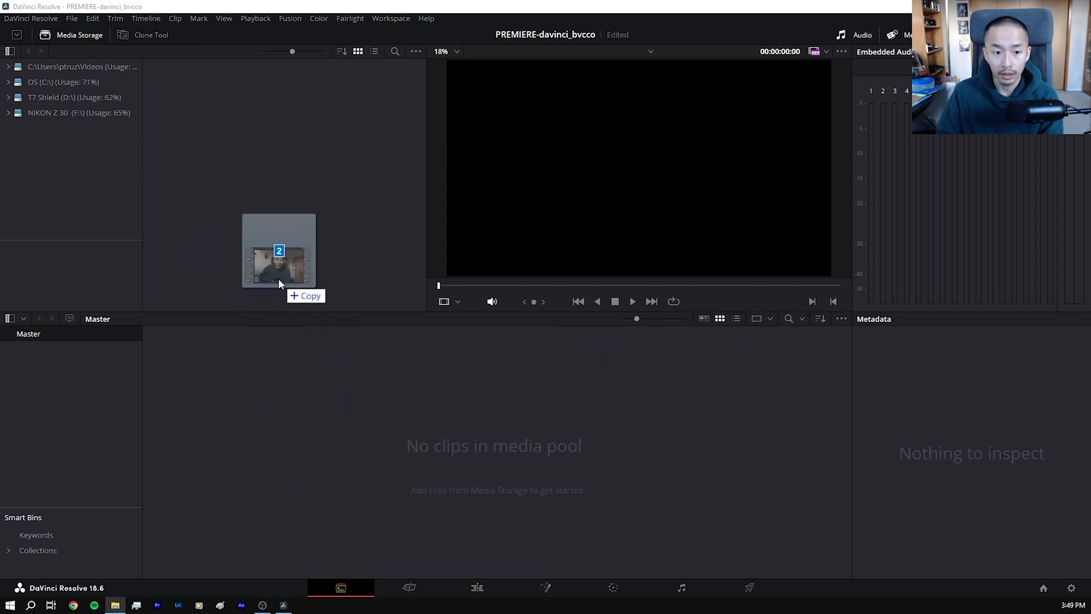
{"action": "left_click", "coordinate": [41, 127]}
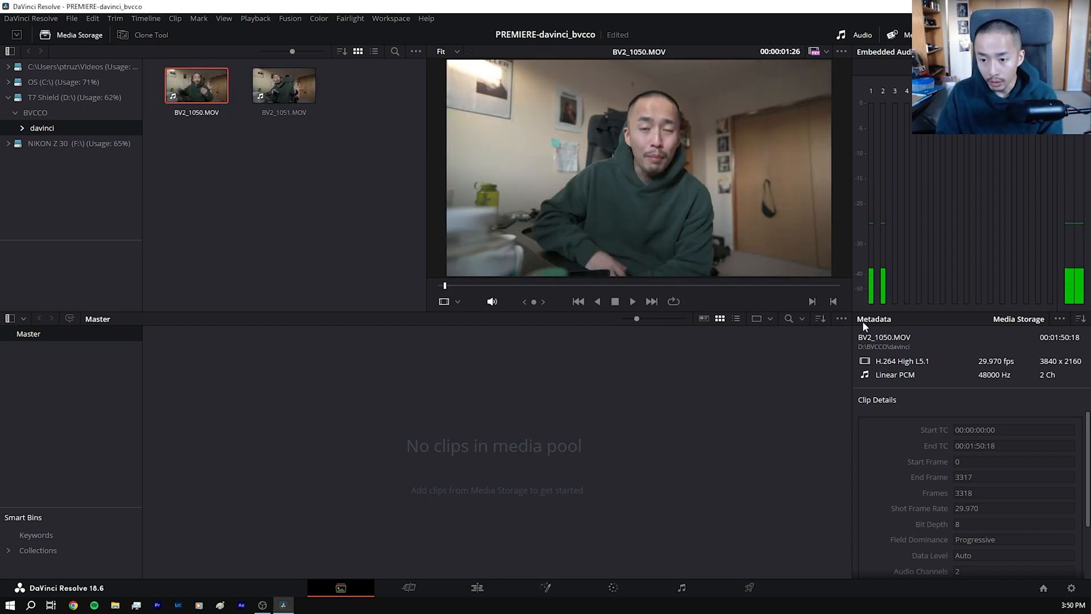
{"action": "left_click", "coordinate": [827, 52]}
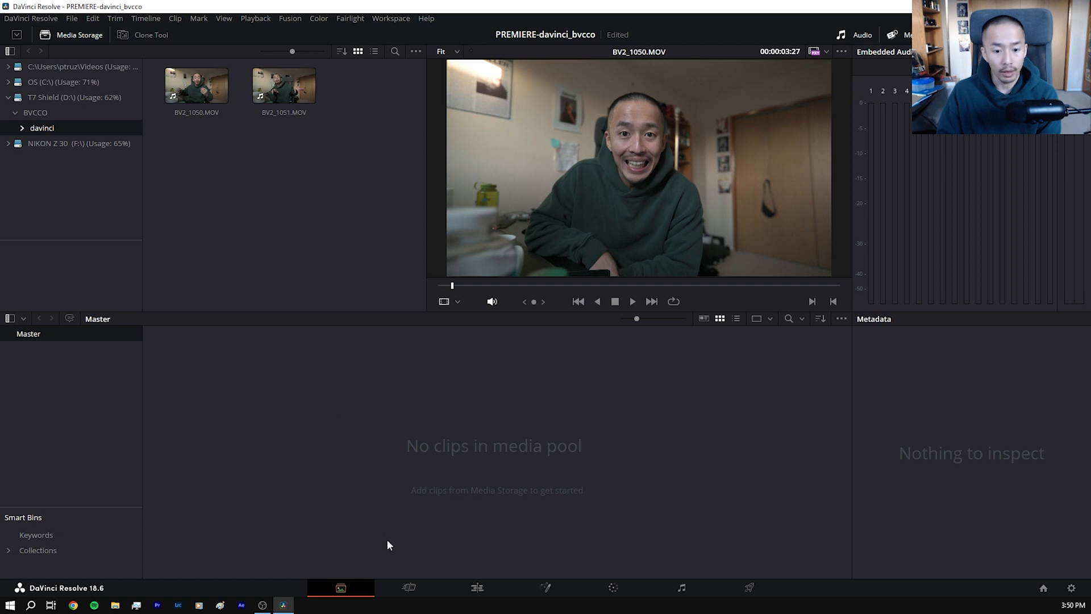
Step: Import BV2_1050.MOV and BV2_1051.MOV into the Media Pool, changing the project frame rate to match
{"action": "left_click", "coordinate": [409, 587]}
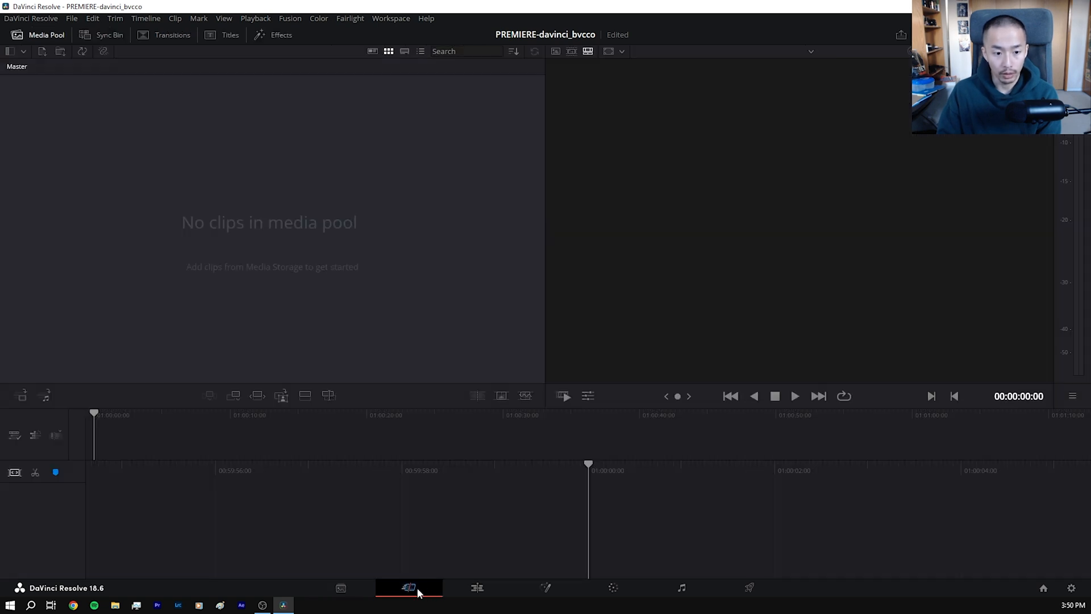
{"action": "left_click", "coordinate": [476, 587]}
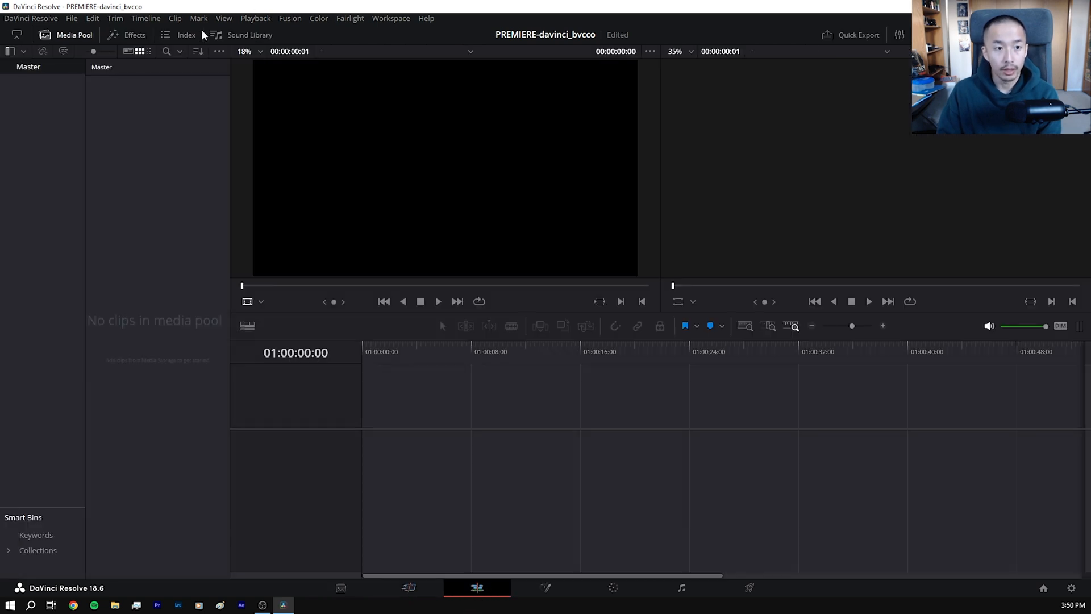
{"action": "left_click", "coordinate": [340, 587]}
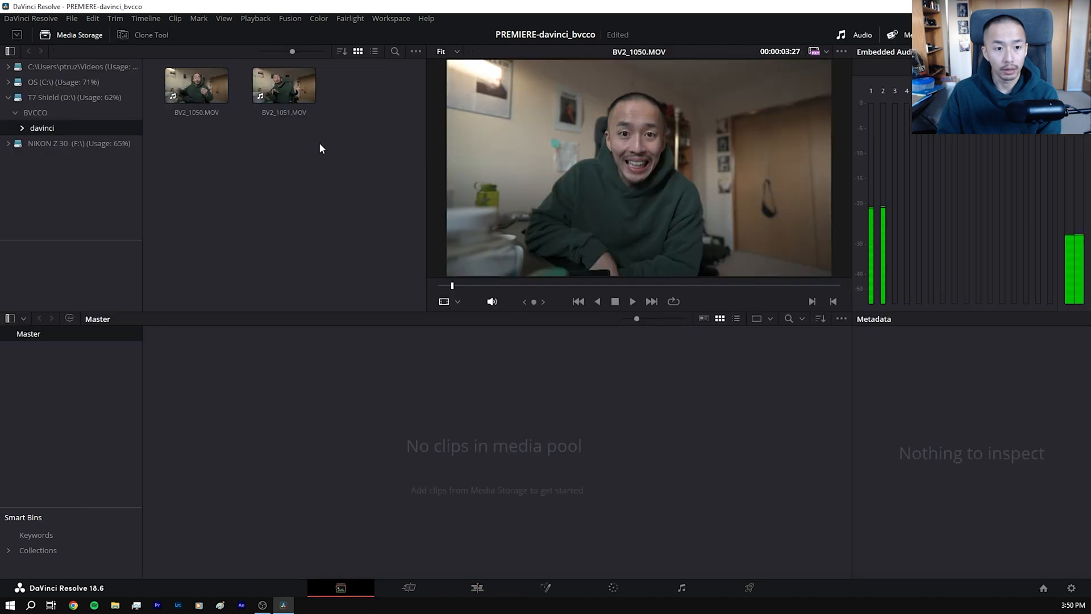
{"action": "left_click_drag", "start_coordinate": [196, 86], "coordinate": [319, 438]}
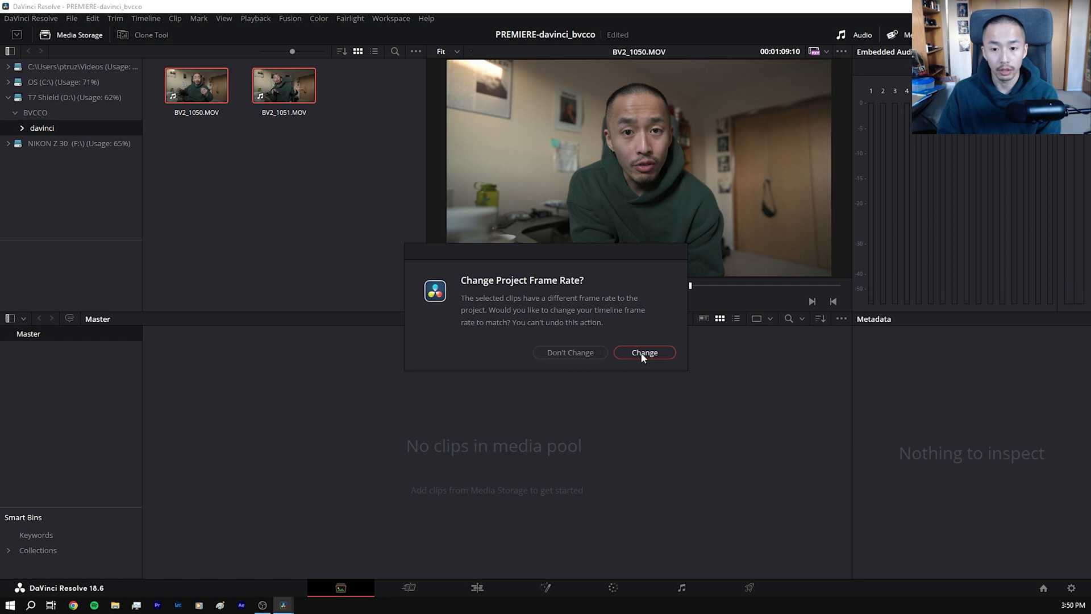
{"action": "left_click", "coordinate": [642, 352]}
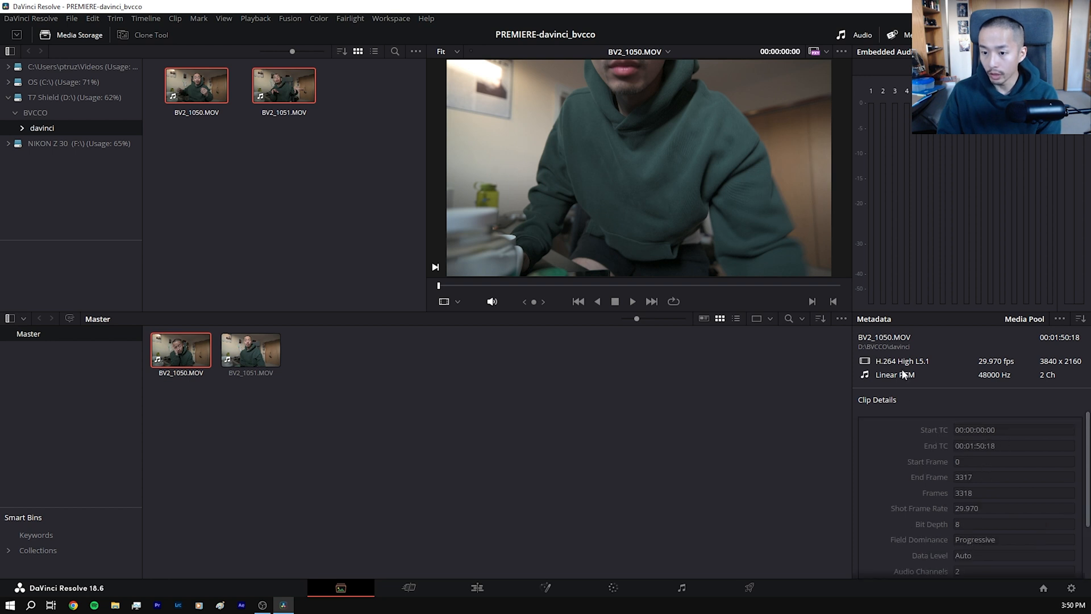
{"action": "mouse_move", "coordinate": [292, 570]}
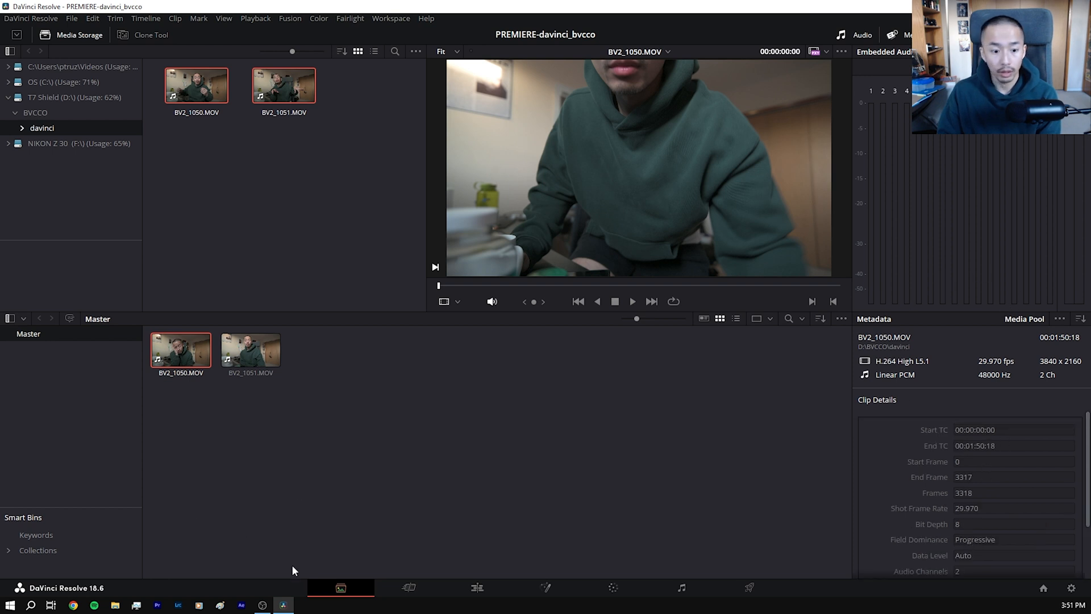
{"action": "left_click", "coordinate": [409, 587]}
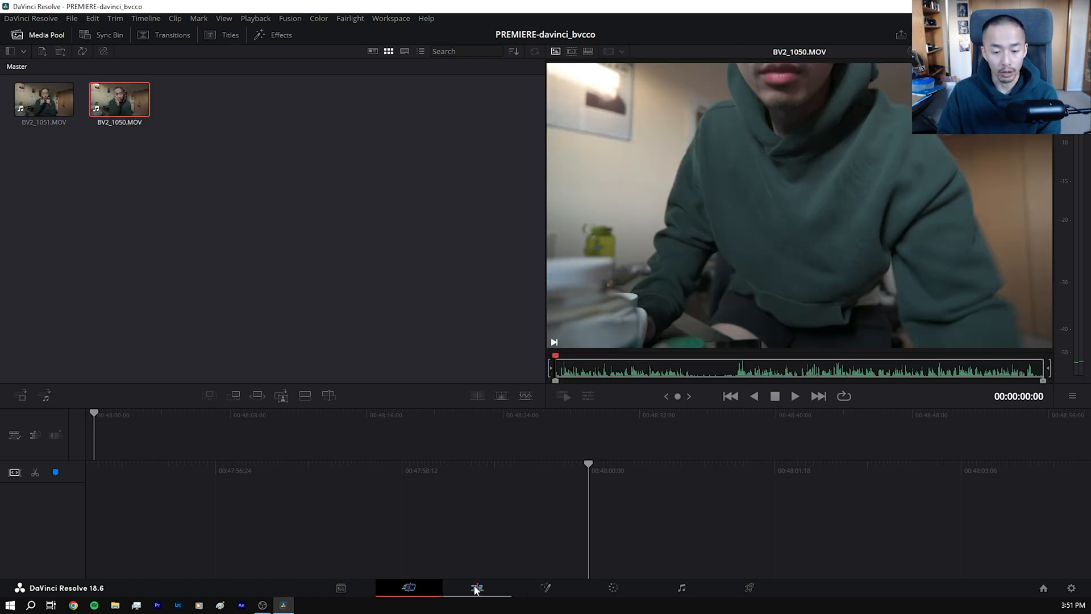
Step: Show Timeline 1 with BV2_1050.MOV on the Edit page and park the playhead near 01:00:02
{"action": "left_click", "coordinate": [477, 587]}
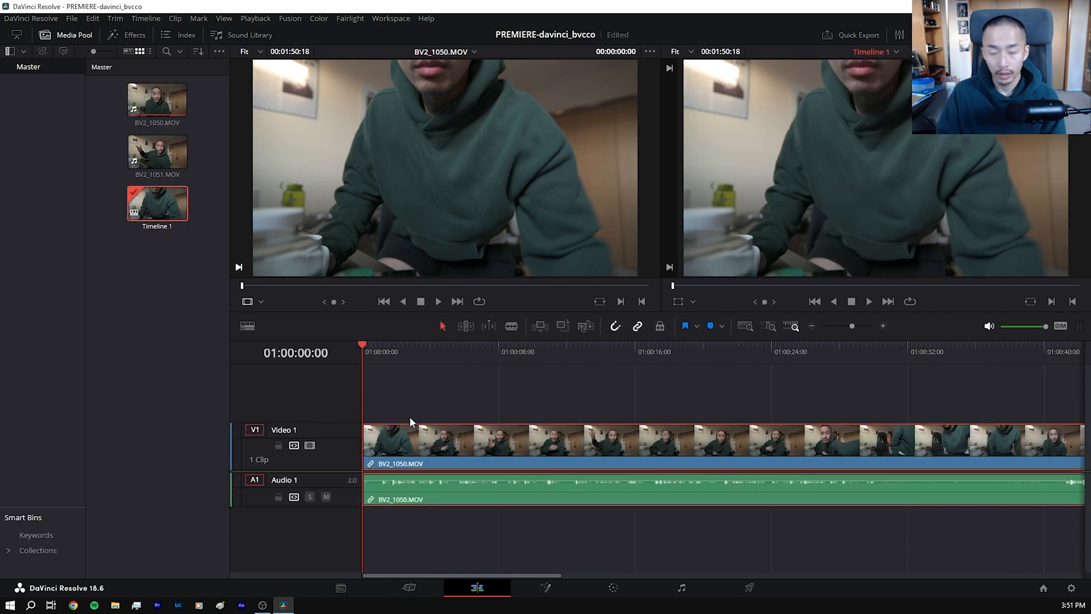
{"action": "mouse_move", "coordinate": [409, 382]}
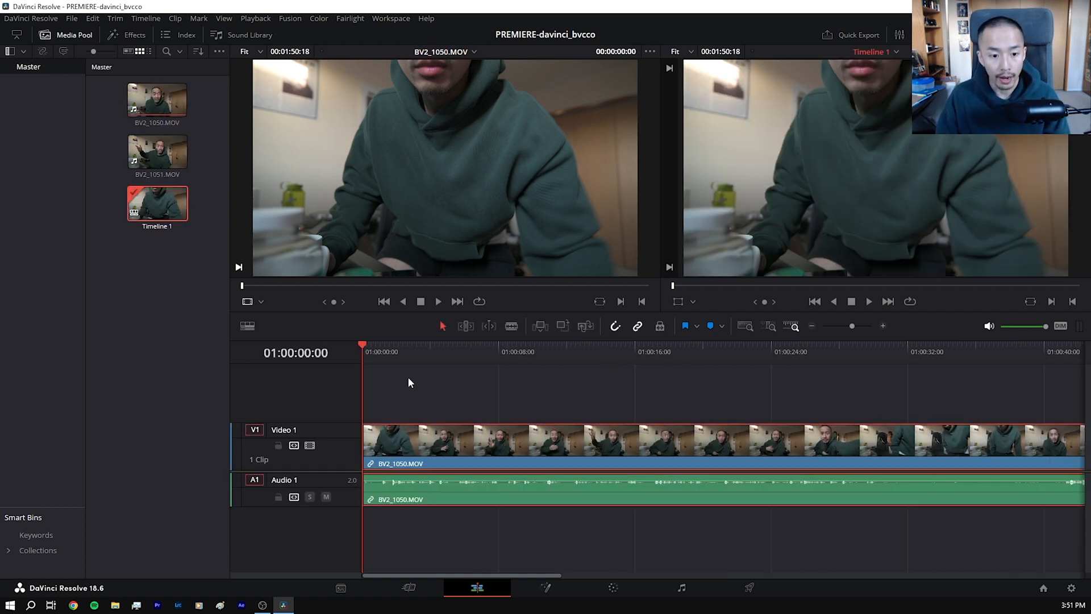
{"action": "left_click", "coordinate": [392, 351]}
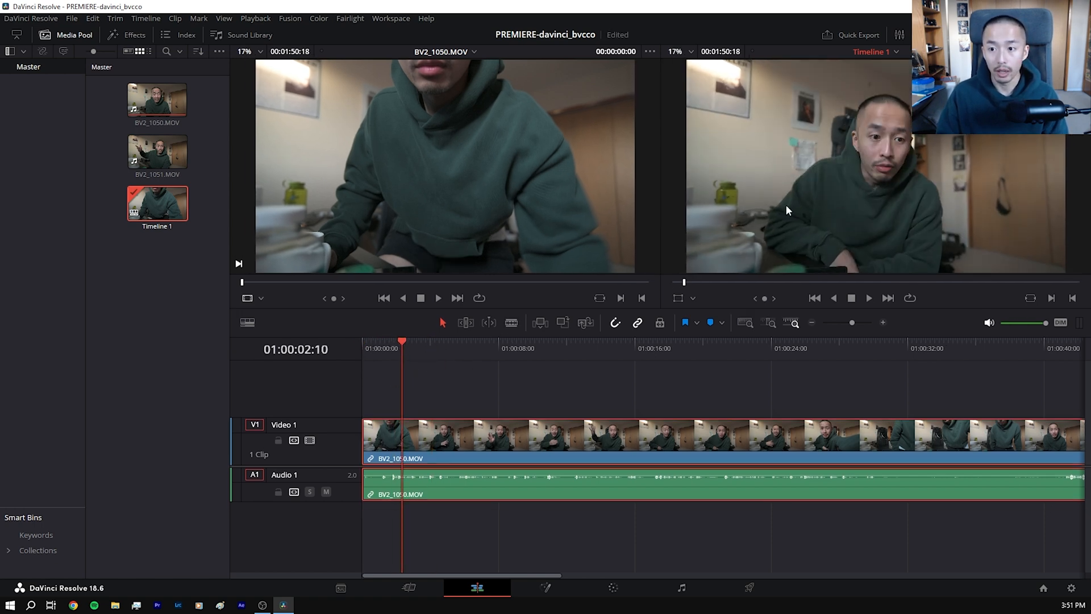
{"action": "left_click", "coordinate": [496, 348]}
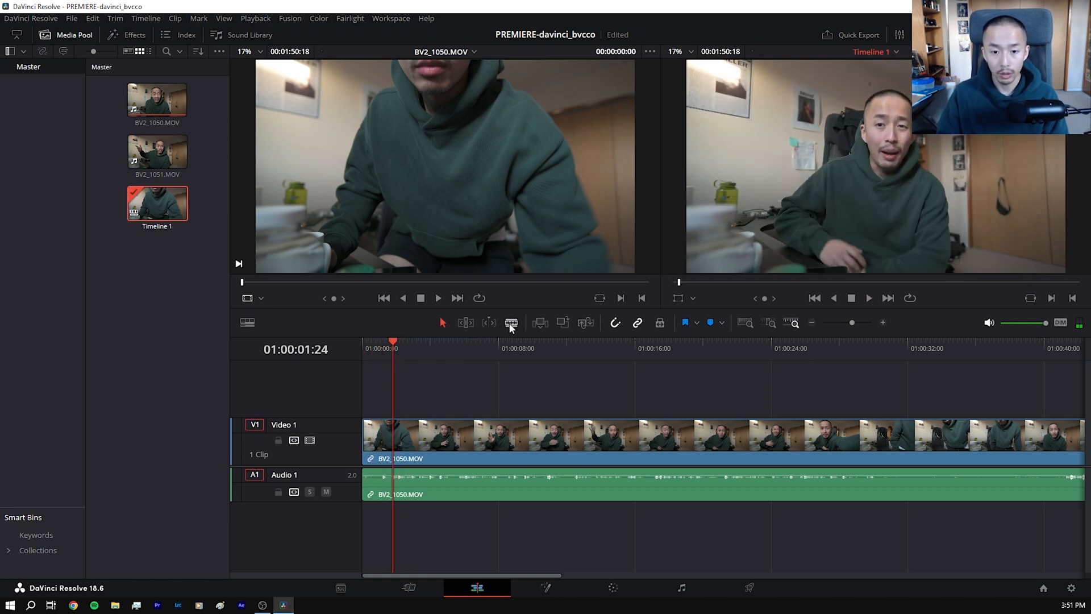
Step: Blade BV2_1050.MOV at 01:00:01:24 and scroll along the timeline
{"action": "left_click", "coordinate": [512, 322]}
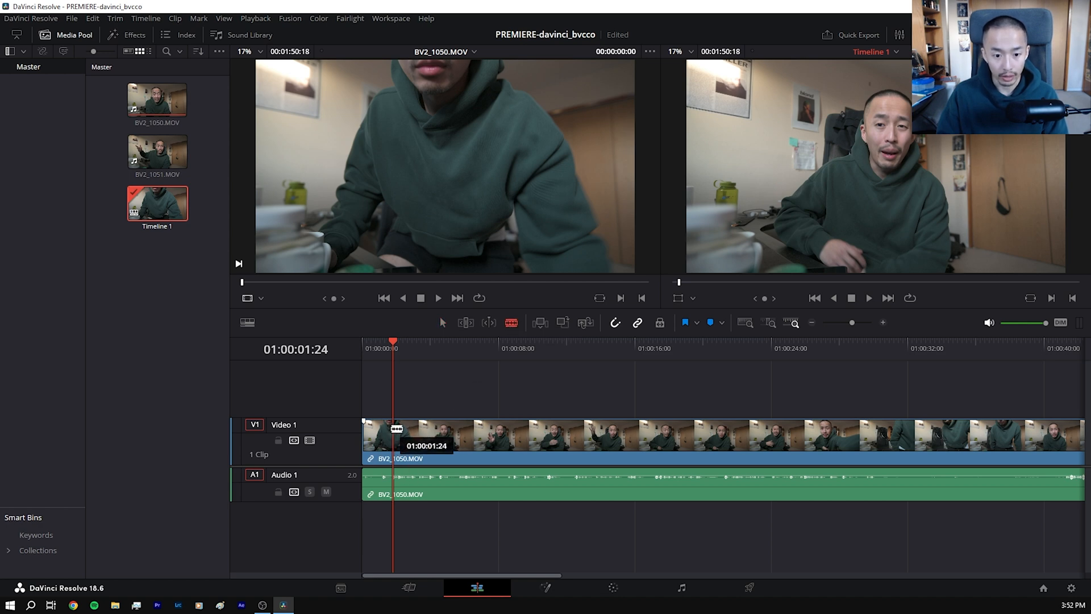
{"action": "left_click", "coordinate": [390, 446]}
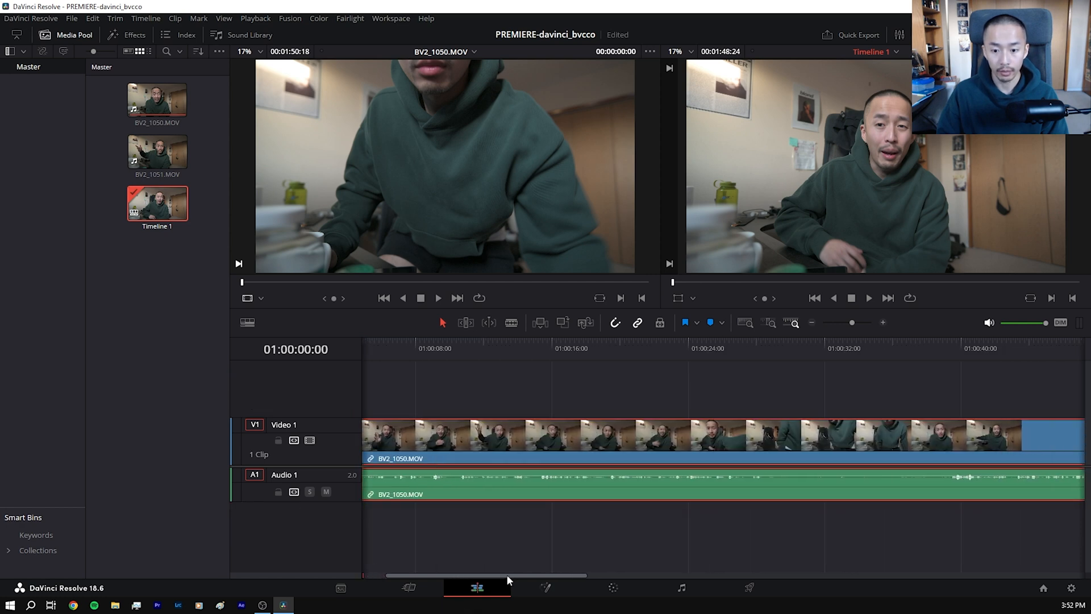
{"action": "left_click_drag", "start_coordinate": [483, 575], "coordinate": [776, 576]}
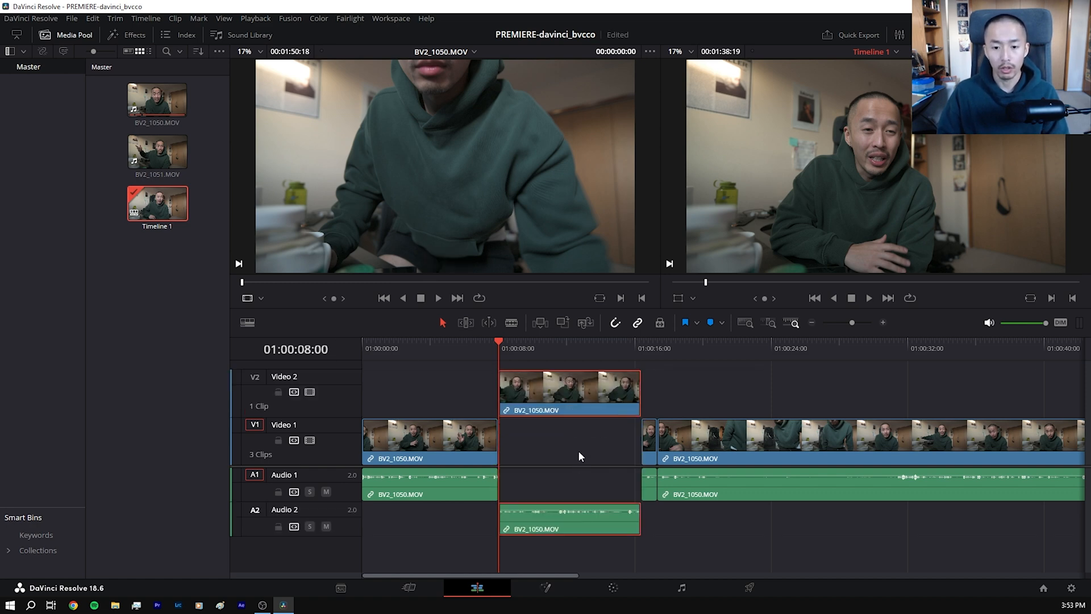
{"action": "left_click_drag", "start_coordinate": [568, 391], "coordinate": [531, 391]}
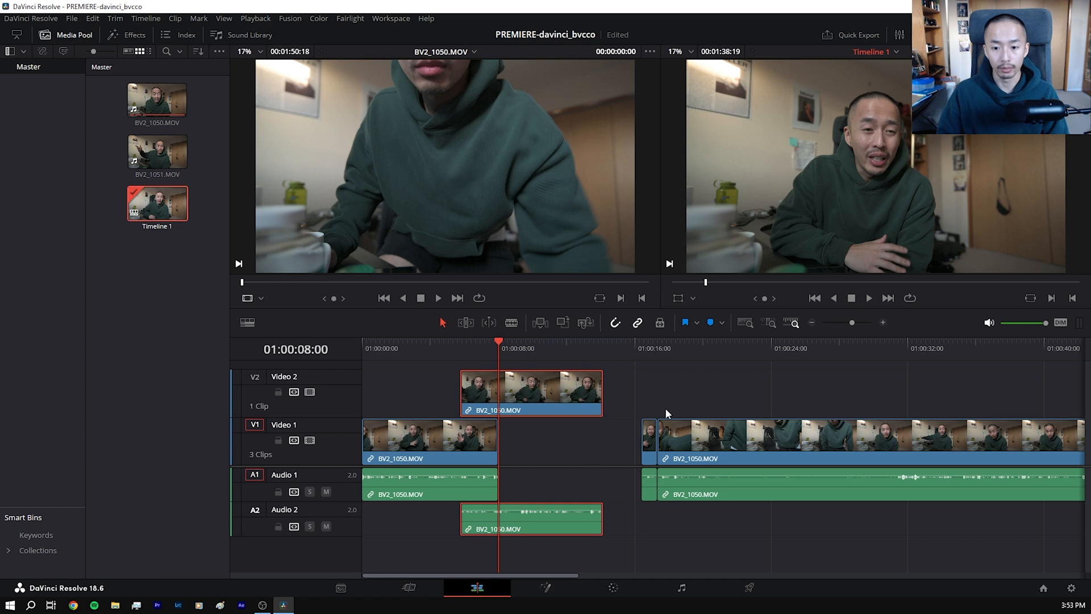
{"action": "left_click_drag", "start_coordinate": [642, 435], "coordinate": [524, 435]}
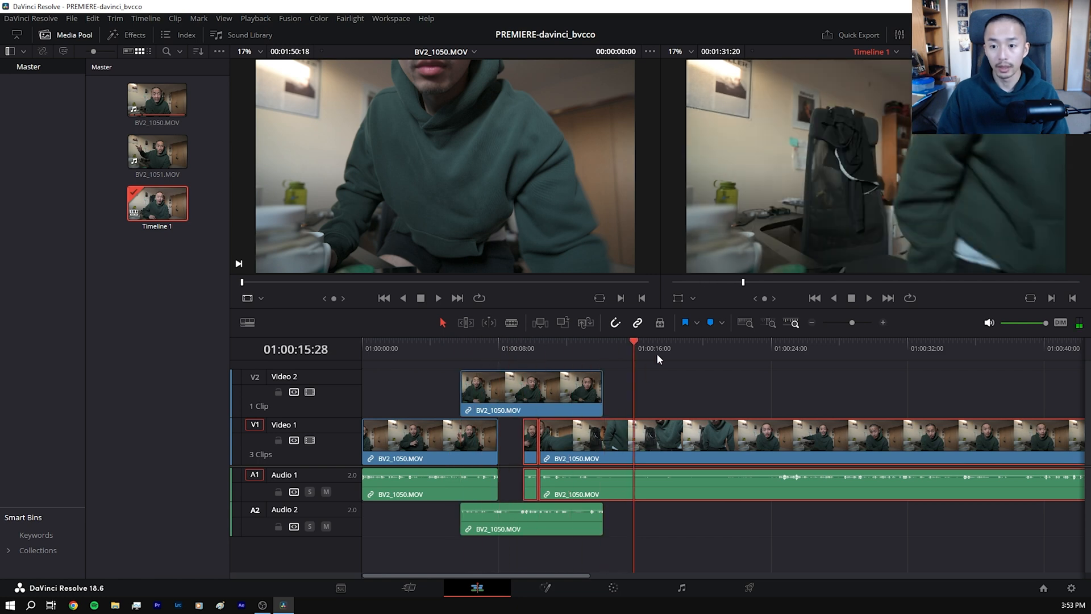
{"action": "left_click", "coordinate": [414, 341]}
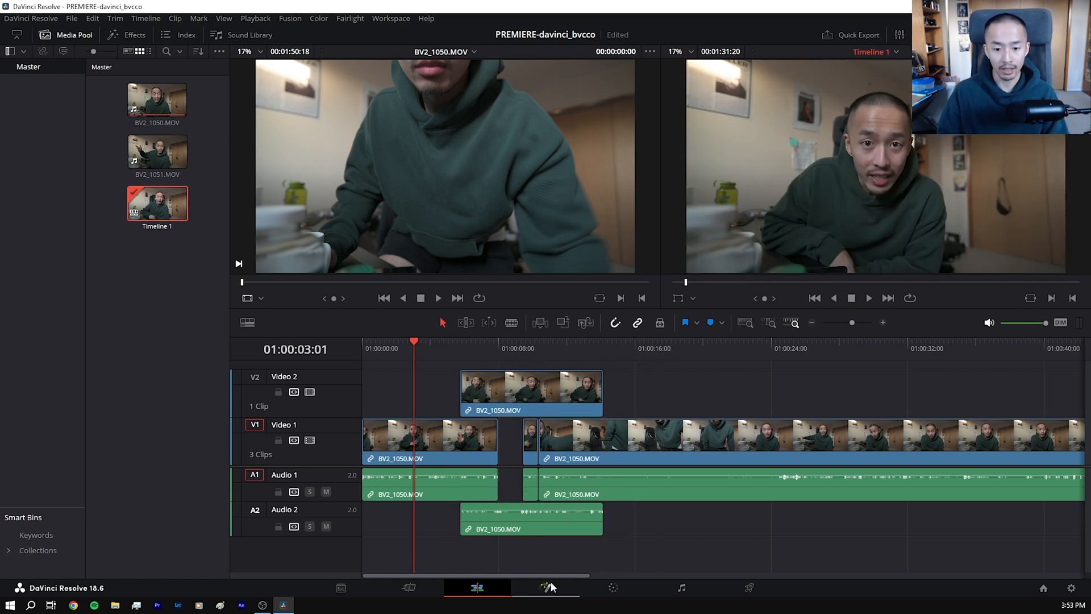
{"action": "left_click", "coordinate": [545, 587]}
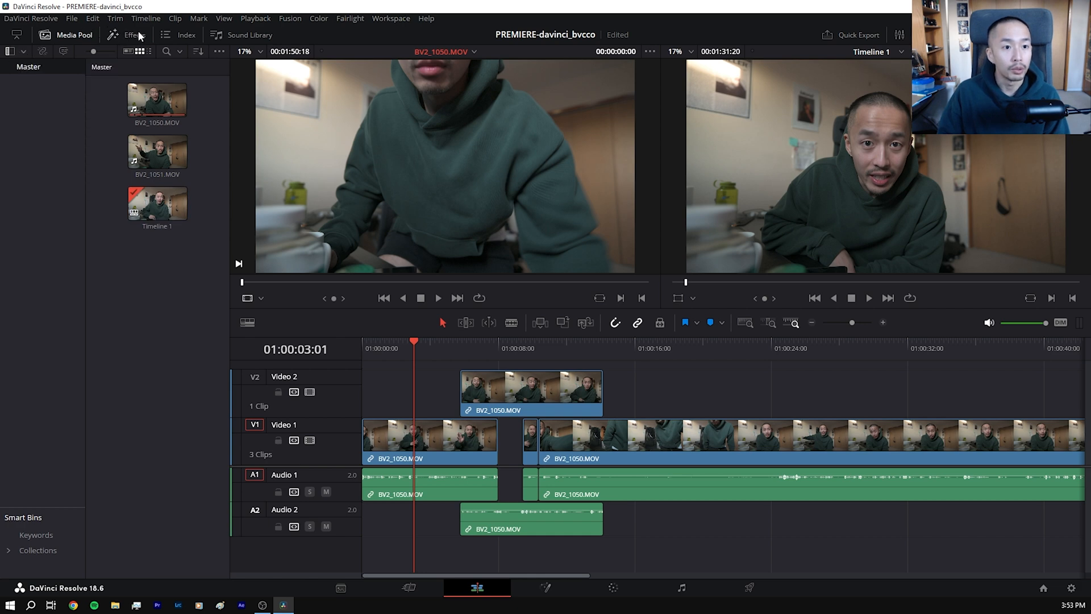
Step: Apply the Arrow Iris transition to the head of the V2 B-roll clip and collapse the effect categories
{"action": "left_click", "coordinate": [135, 35]}
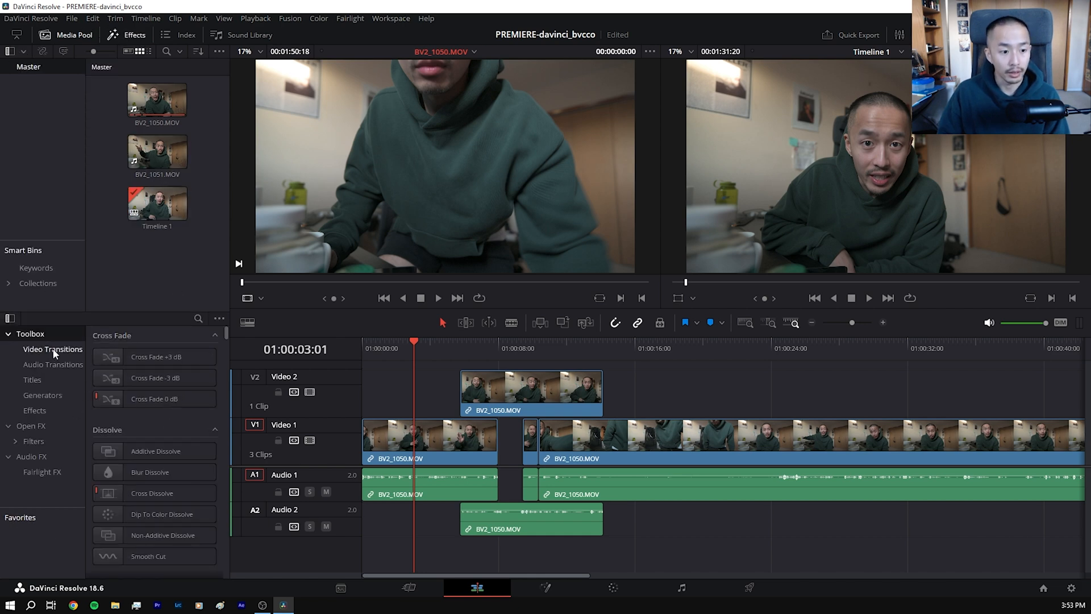
{"action": "scroll", "scroll_direction": "down", "scroll_amount": 3}
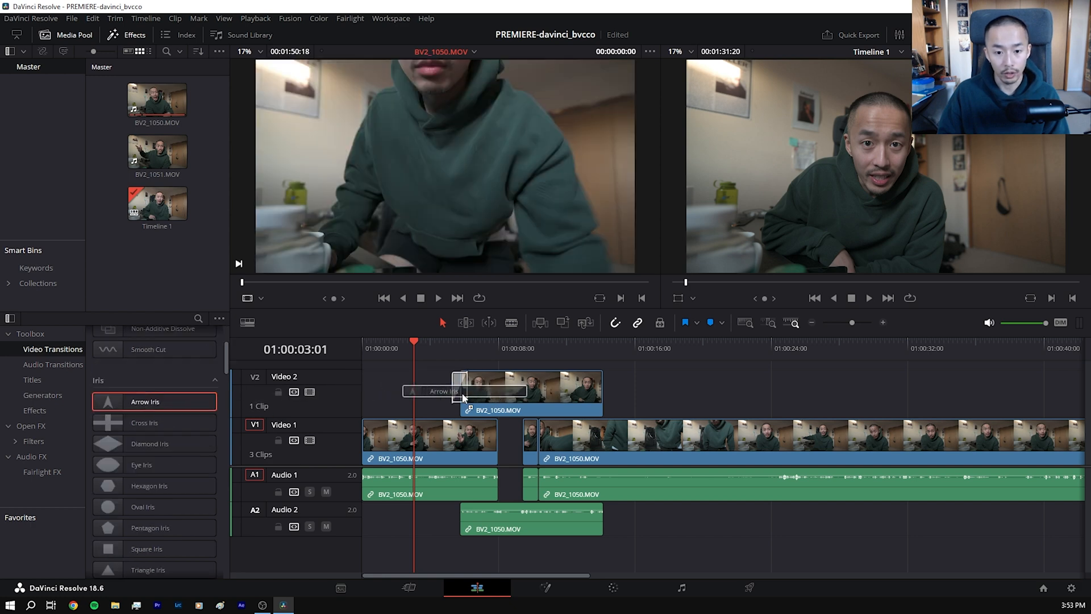
{"action": "left_click", "coordinate": [461, 348]}
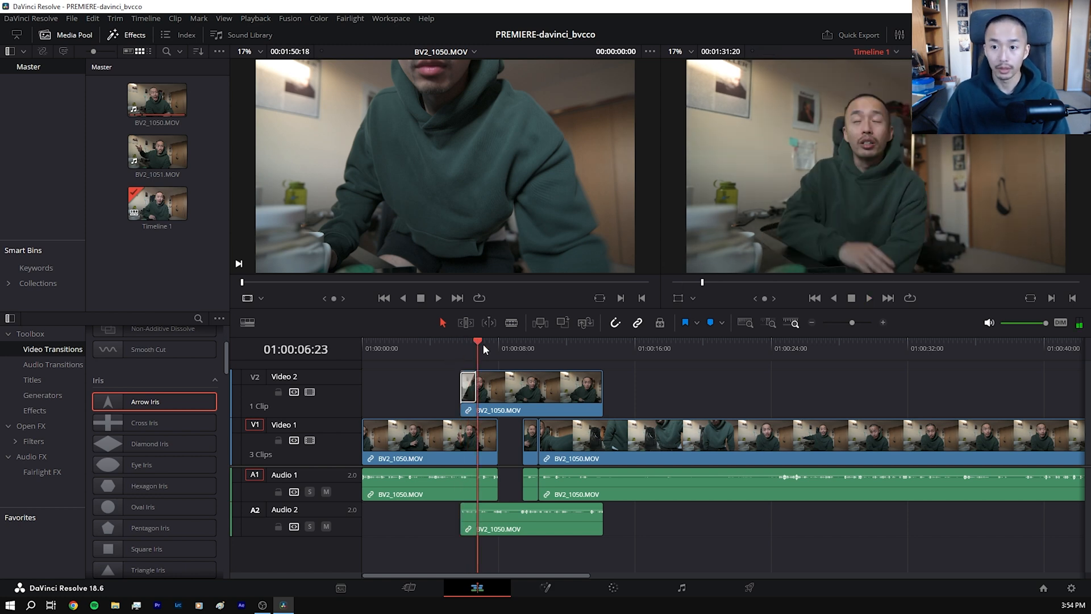
{"action": "scroll", "scroll_direction": "down", "scroll_amount": 3}
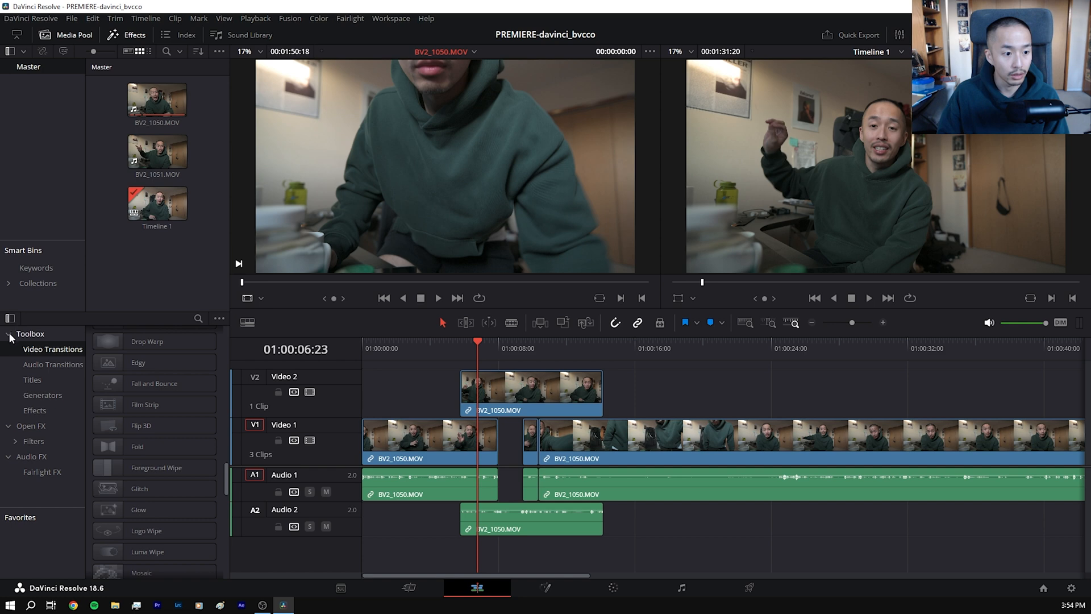
{"action": "left_click", "coordinate": [10, 333]}
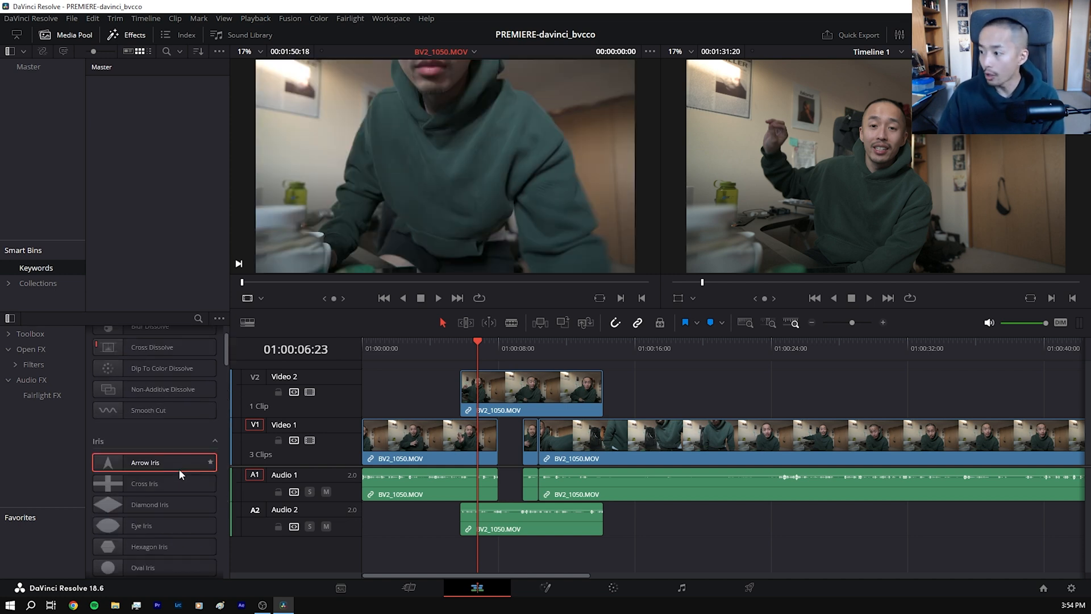
{"action": "scroll", "scroll_direction": "down", "scroll_amount": 3}
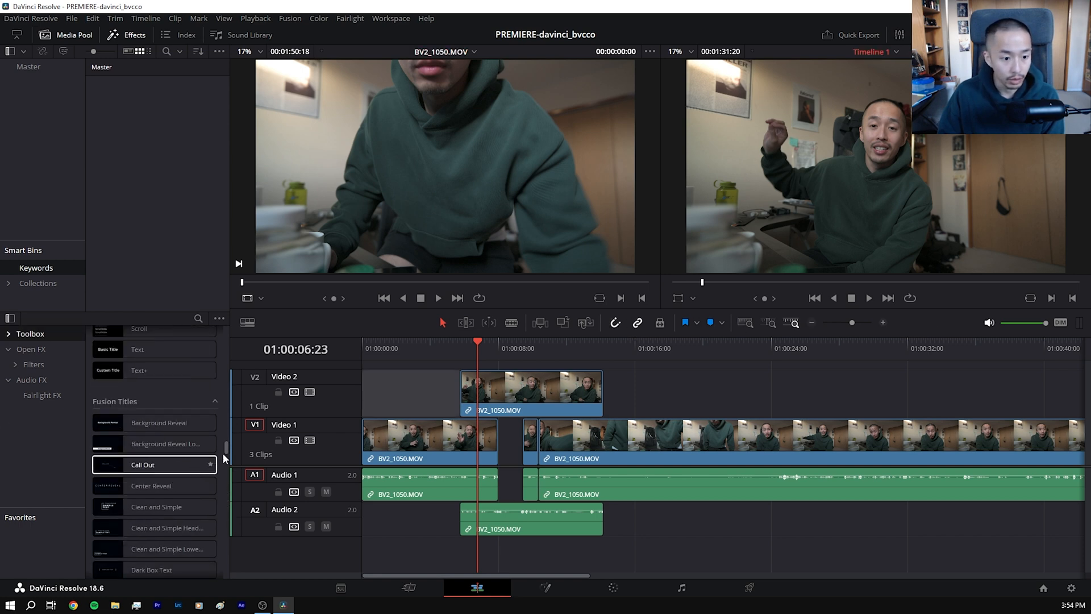
Step: Scroll the Effects library toward the Titles for the Left Lower Third
{"action": "scroll", "scroll_direction": "down", "scroll_amount": 3}
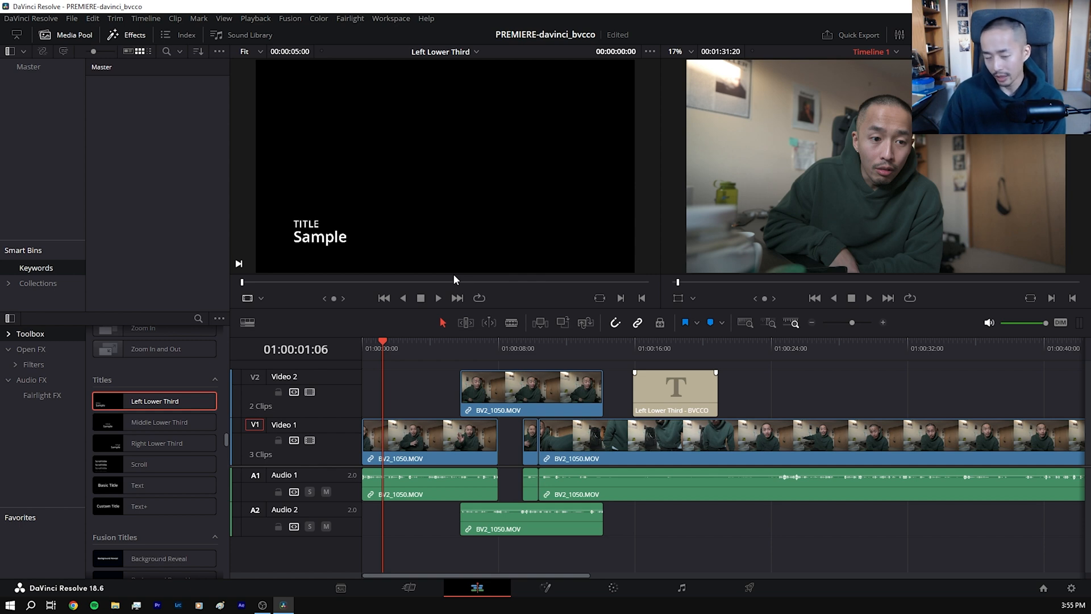
{"action": "mouse_move", "coordinate": [359, 227]}
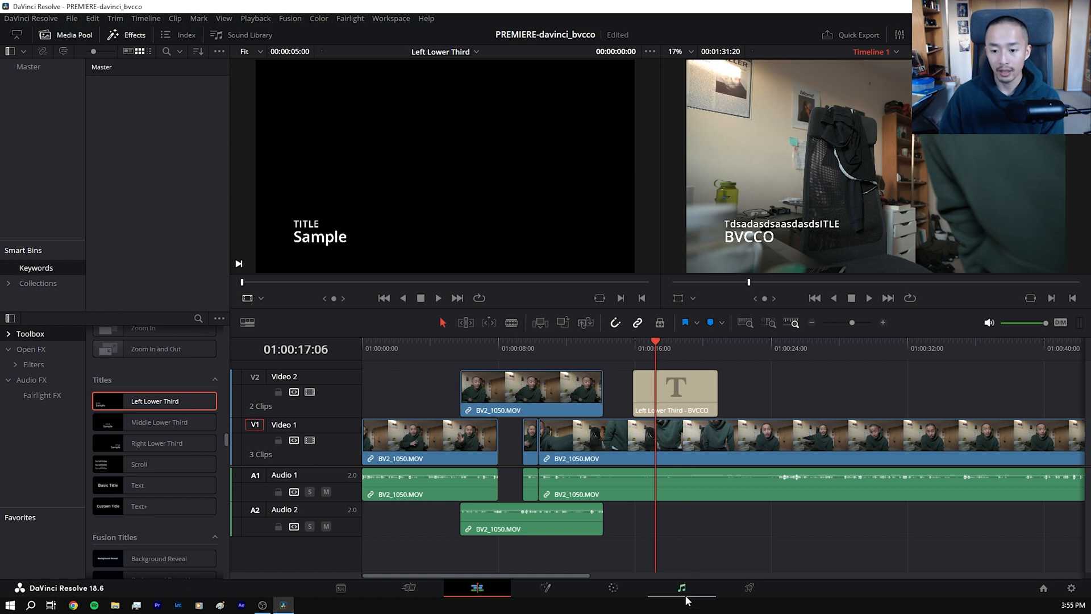
Step: Pass through the Deliver page to the Fusion page showing MediaIn1 and MediaOut1
{"action": "left_click", "coordinate": [750, 588]}
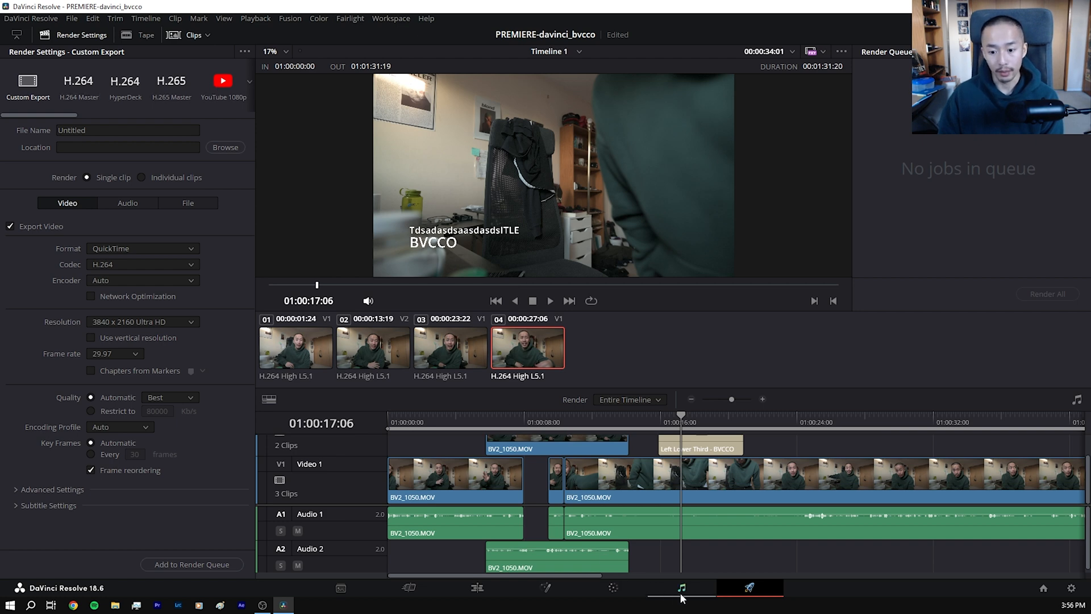
{"action": "left_click", "coordinate": [545, 587]}
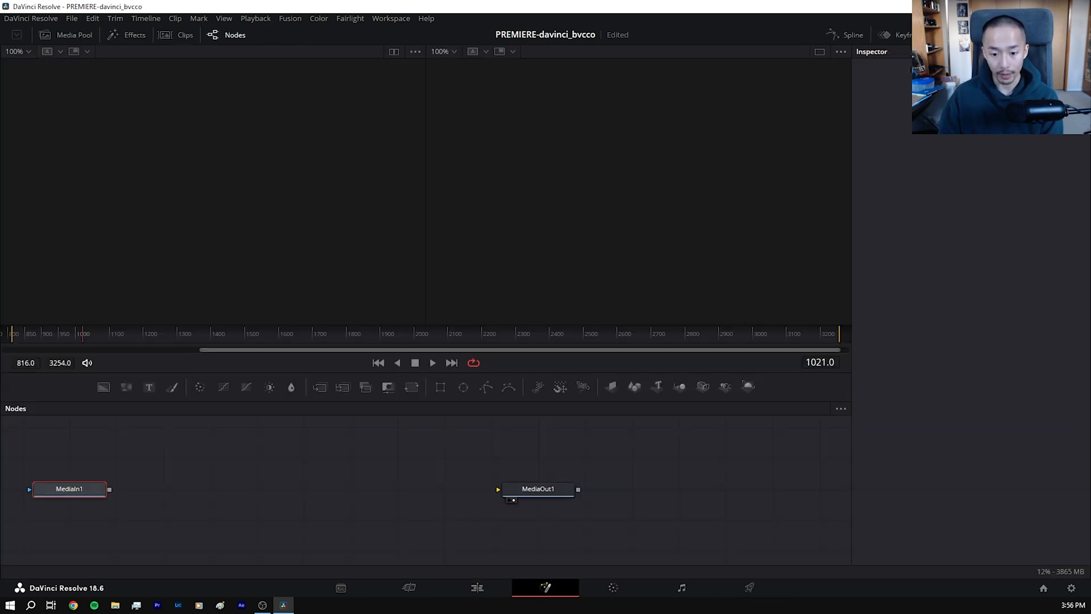
Step: On the Color page, grade clip 01 via the Lift, Gamma, Gain, Temp, Tint and Contrast controls
{"action": "left_click", "coordinate": [613, 587]}
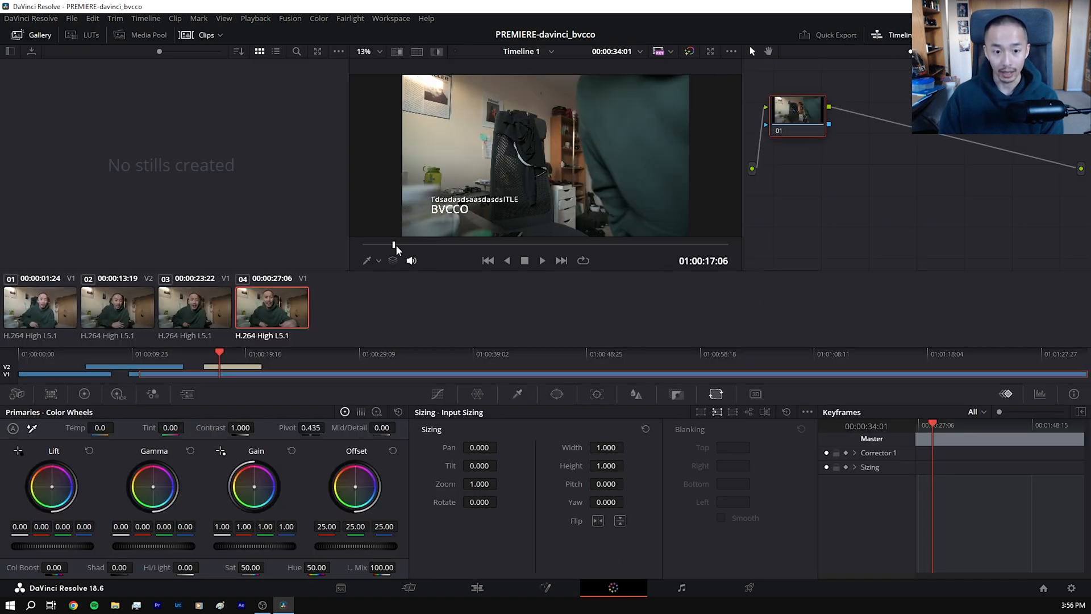
{"action": "right_click", "coordinate": [796, 111]}
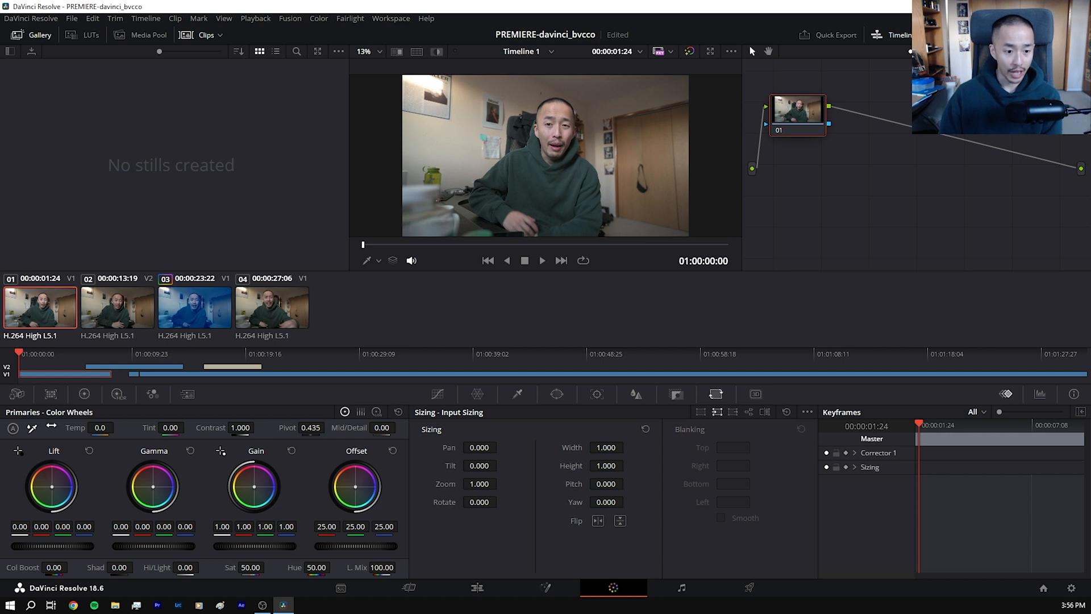
{"action": "mouse_move", "coordinate": [295, 608]}
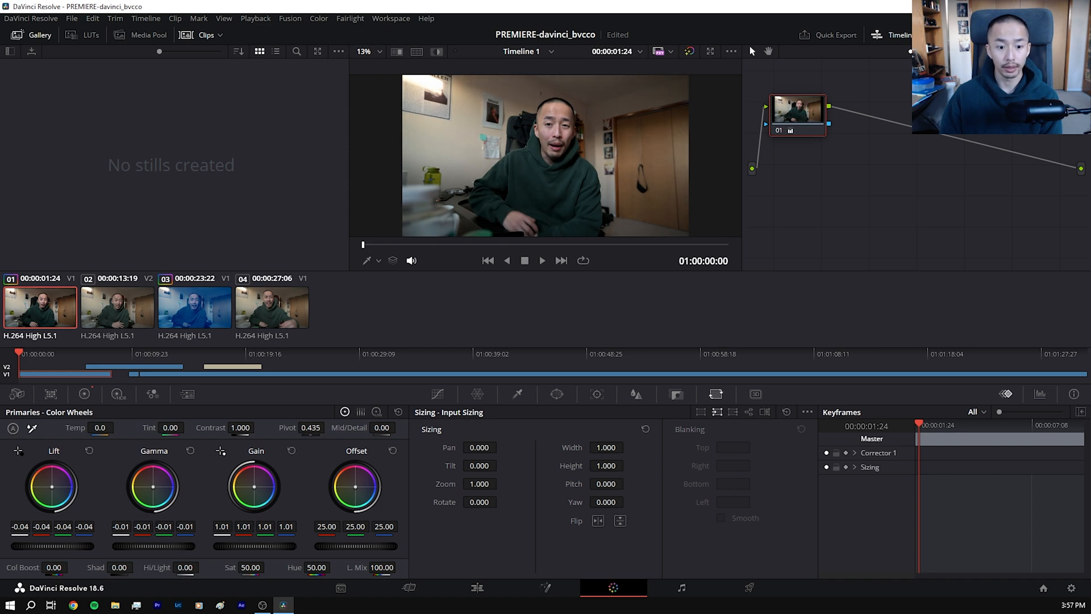
{"action": "left_click_drag", "start_coordinate": [252, 484], "coordinate": [252, 480]}
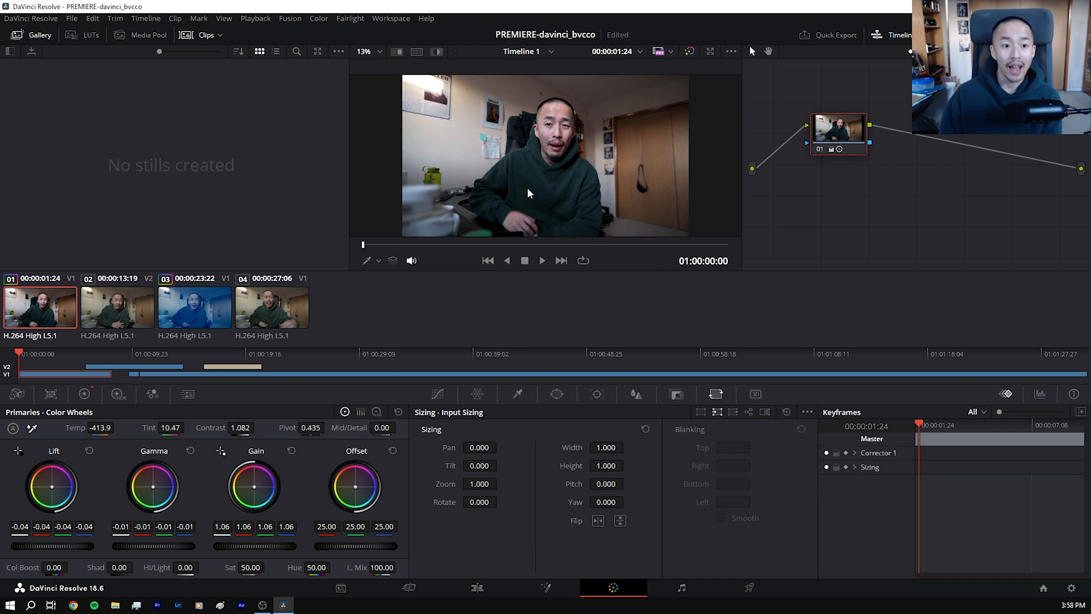
Step: Lock node 01, then tint the parallel node's lift and gain toward blue
{"action": "right_click", "coordinate": [839, 129]}
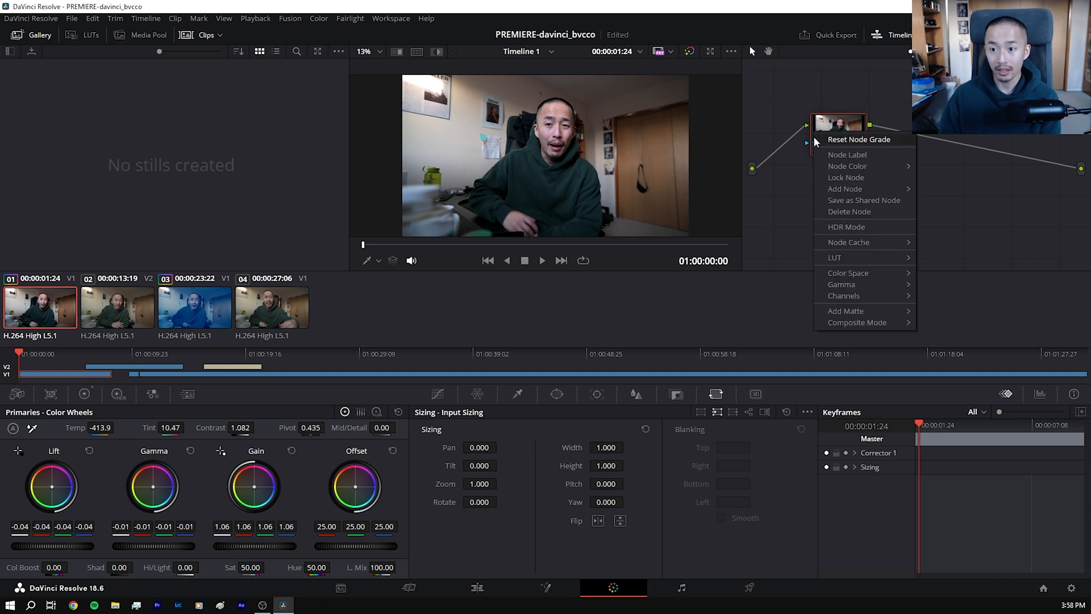
{"action": "left_click", "coordinate": [846, 177]}
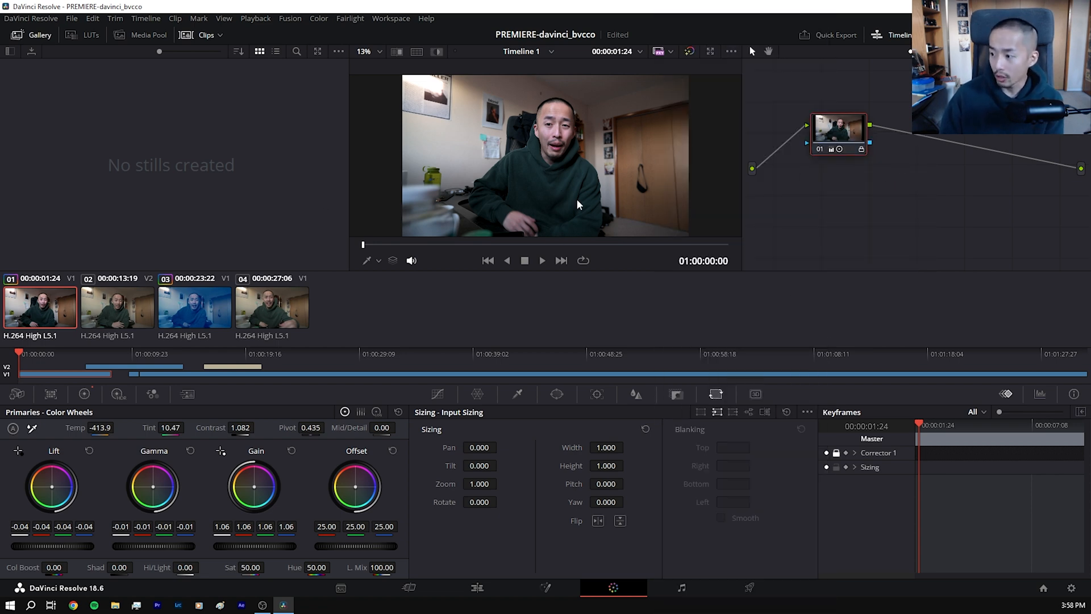
{"action": "mouse_move", "coordinate": [498, 204]}
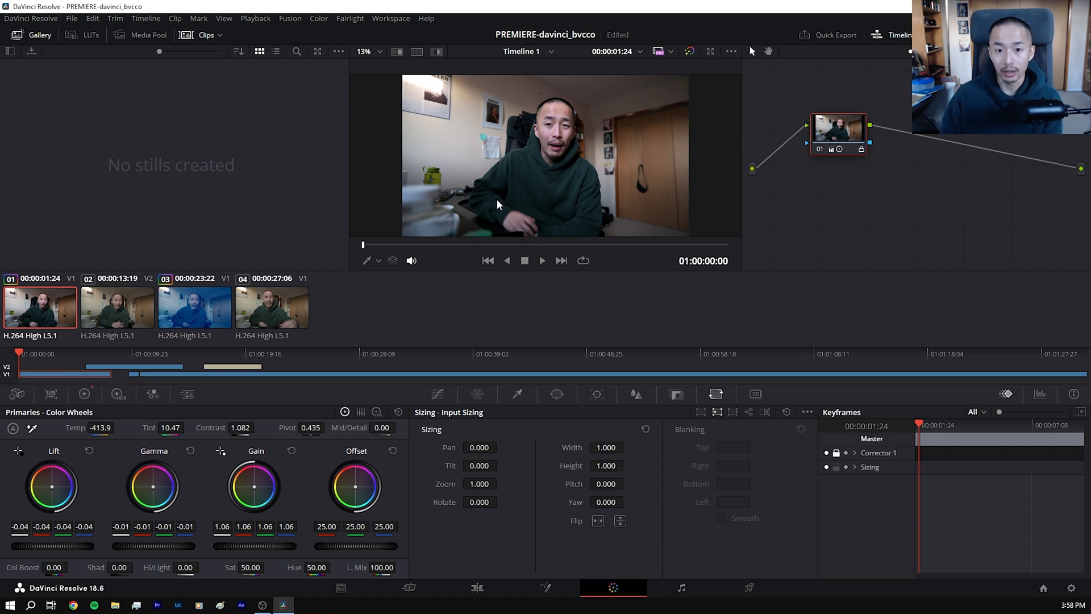
{"action": "mouse_move", "coordinate": [414, 165]}
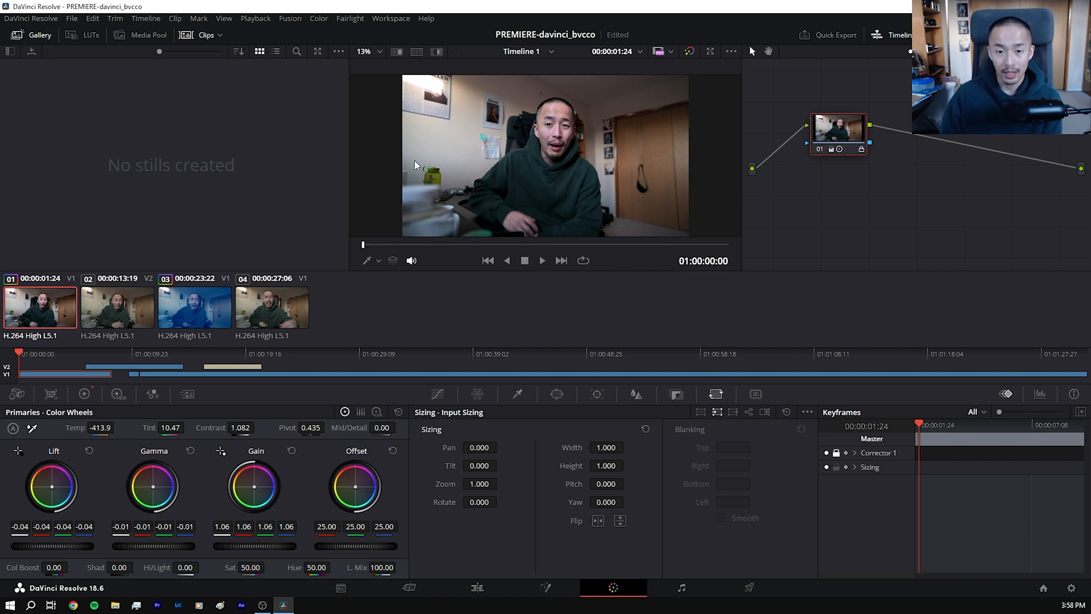
{"action": "mouse_move", "coordinate": [678, 189]}
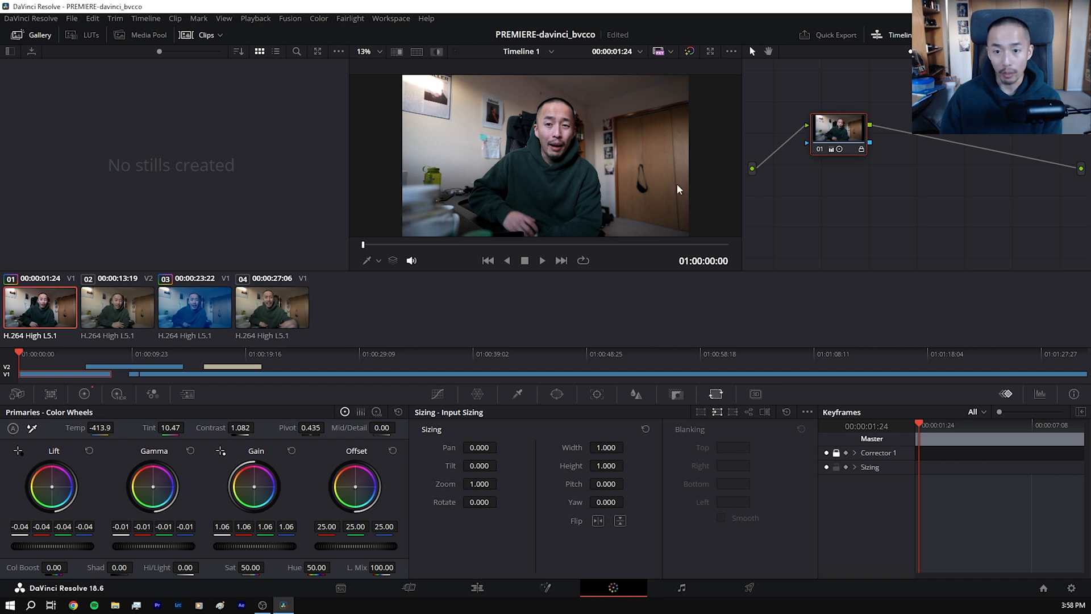
{"action": "left_click", "coordinate": [118, 394]}
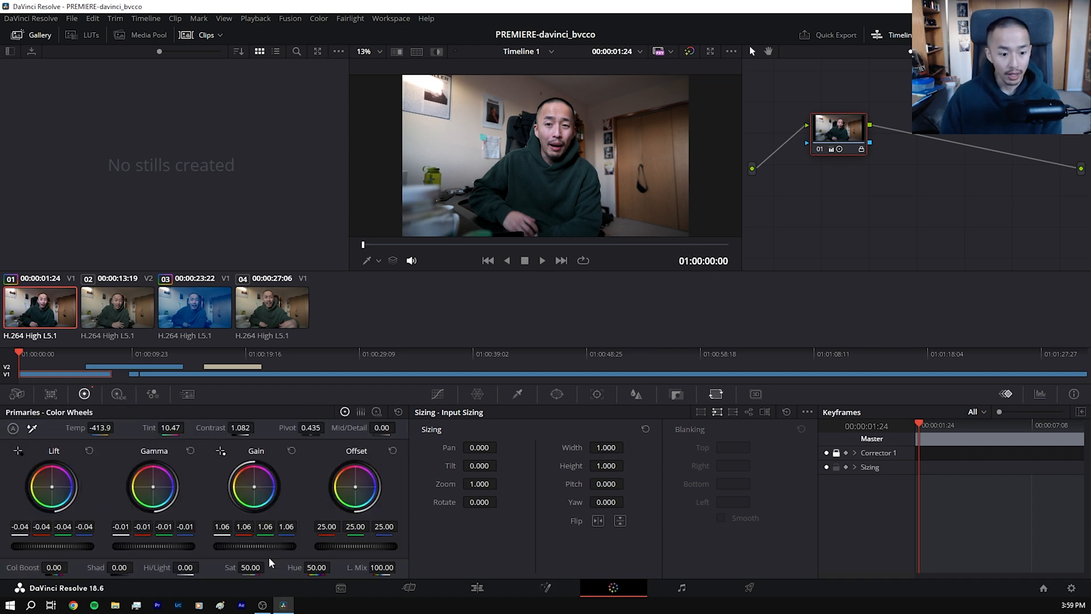
{"action": "mouse_move", "coordinate": [856, 199]}
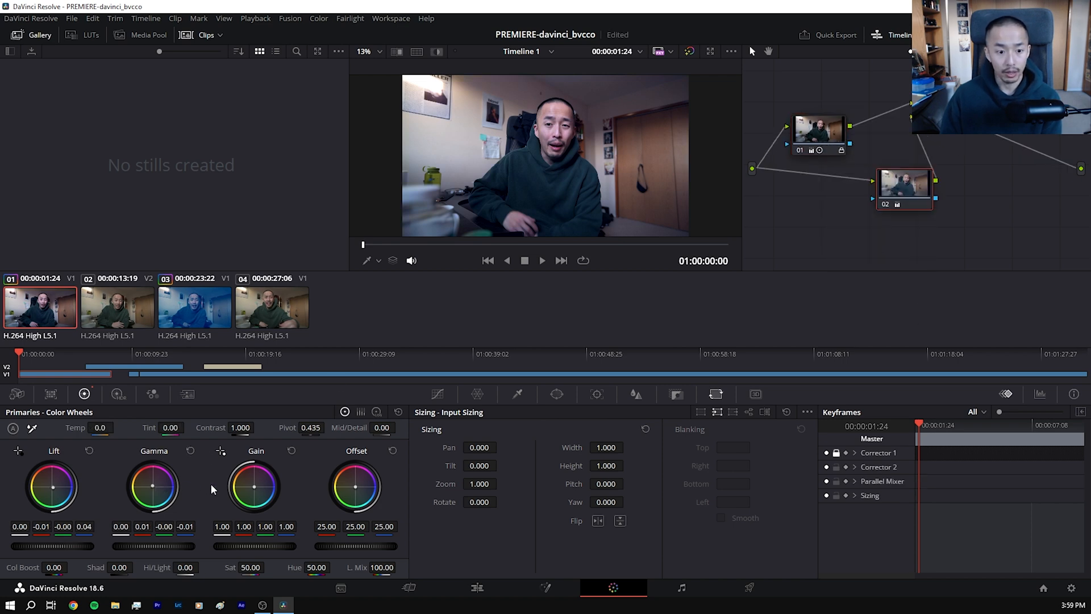
{"action": "left_click_drag", "start_coordinate": [255, 485], "coordinate": [251, 480]}
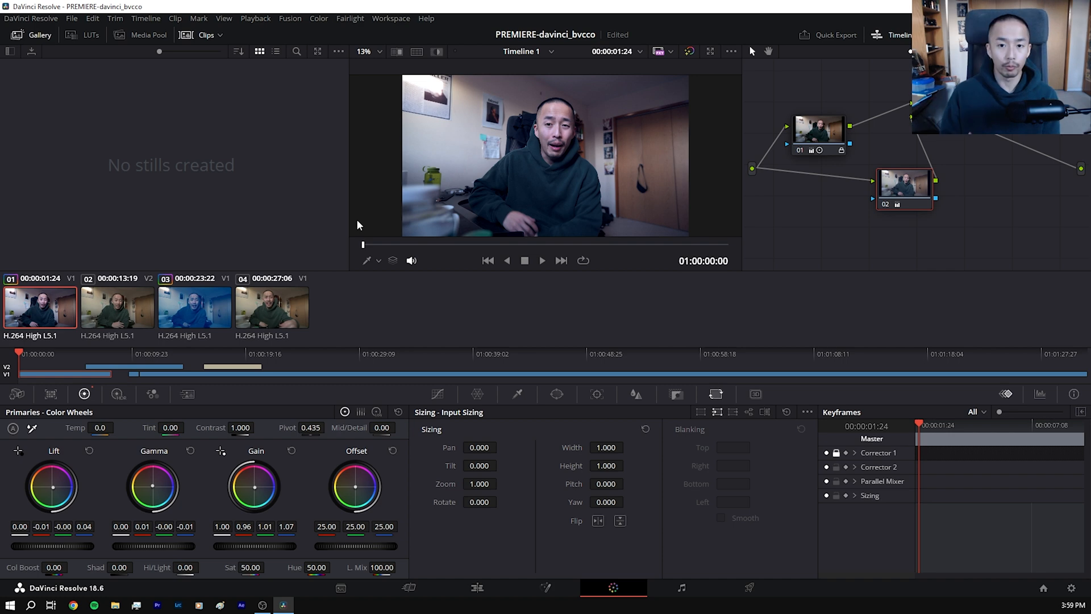